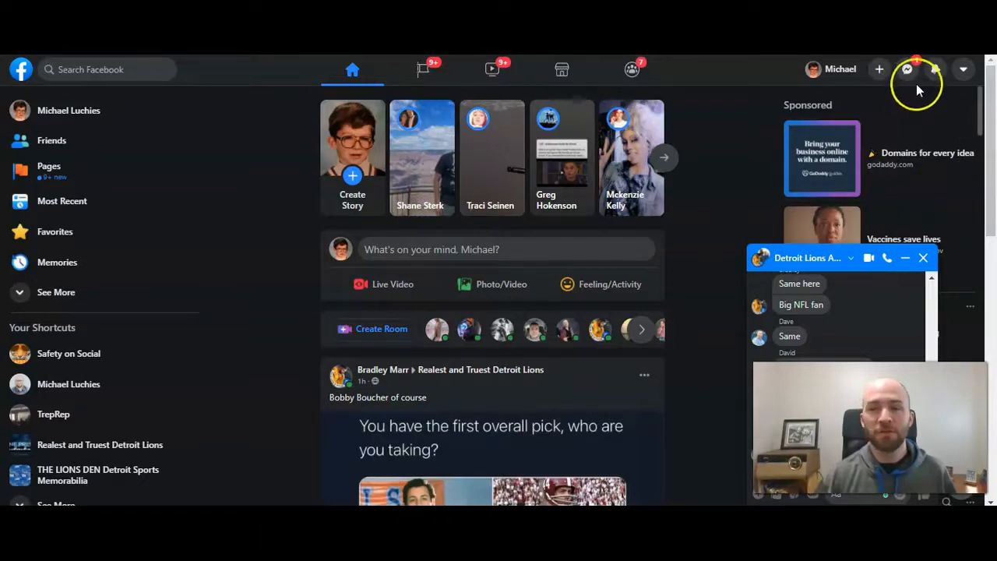
mouse_move(907, 68)
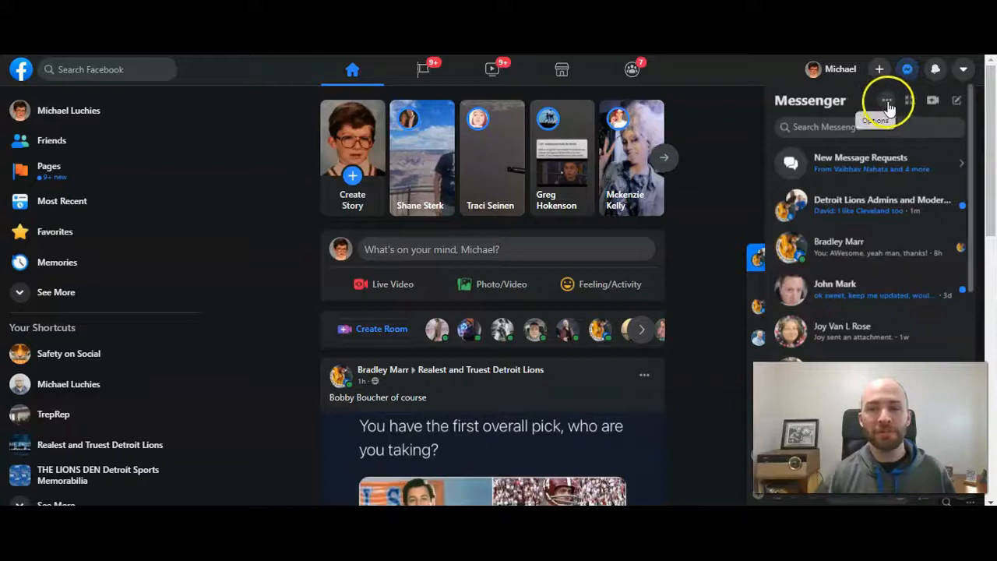
Switch Message sounds off in the Messenger chat settings.
click(886, 100)
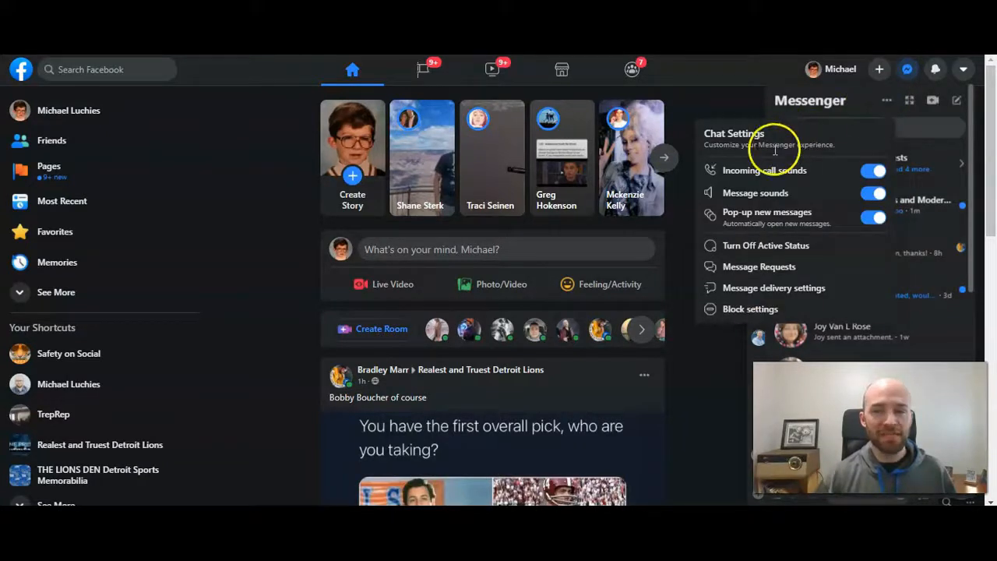
mouse_move(771, 193)
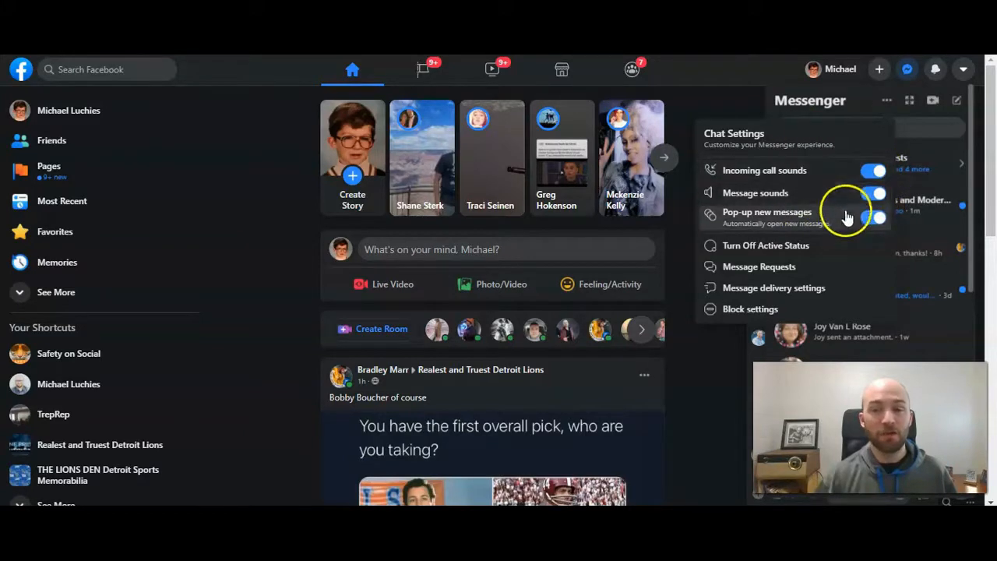
click(873, 193)
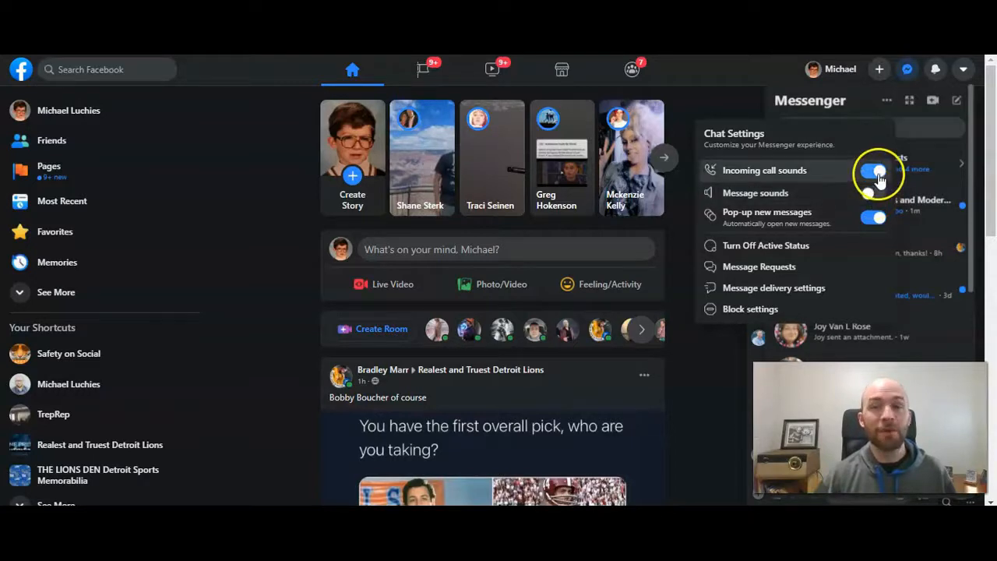
Turn Incoming call sounds off, disabling video and voice calls Until 8 AM.
click(879, 170)
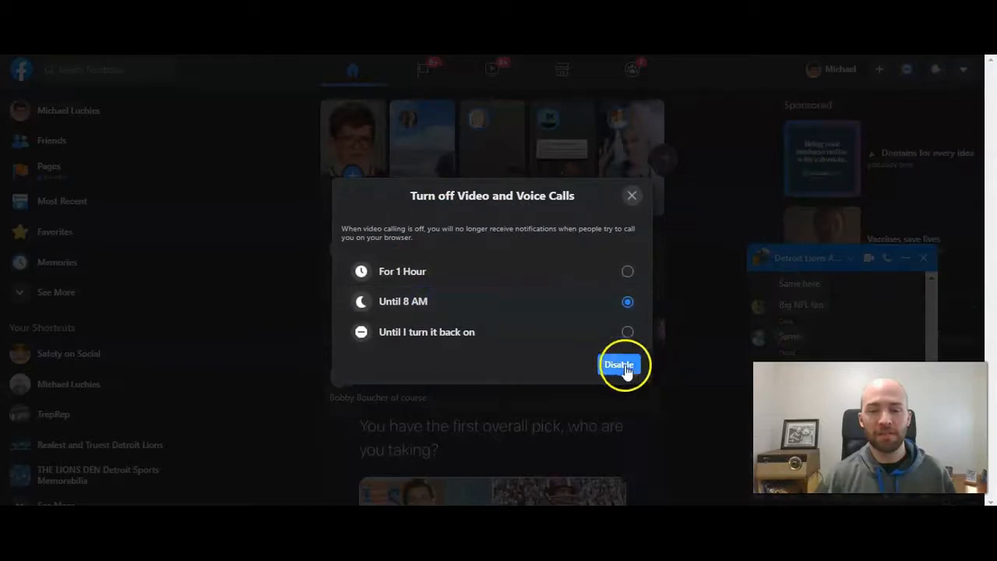
click(618, 365)
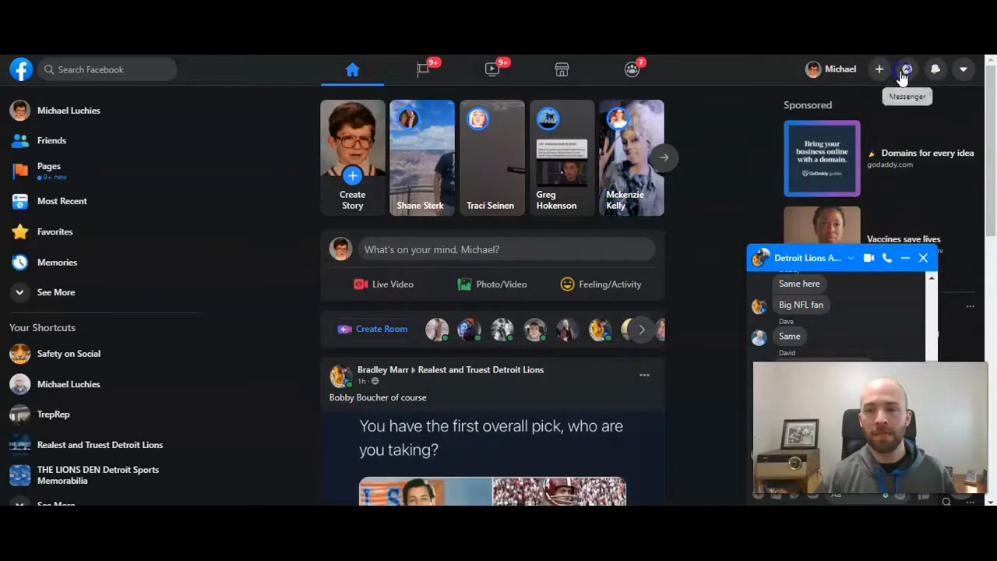
Reopen chat settings and switch Pop-up new messages off, leaving all three toggles off.
click(907, 69)
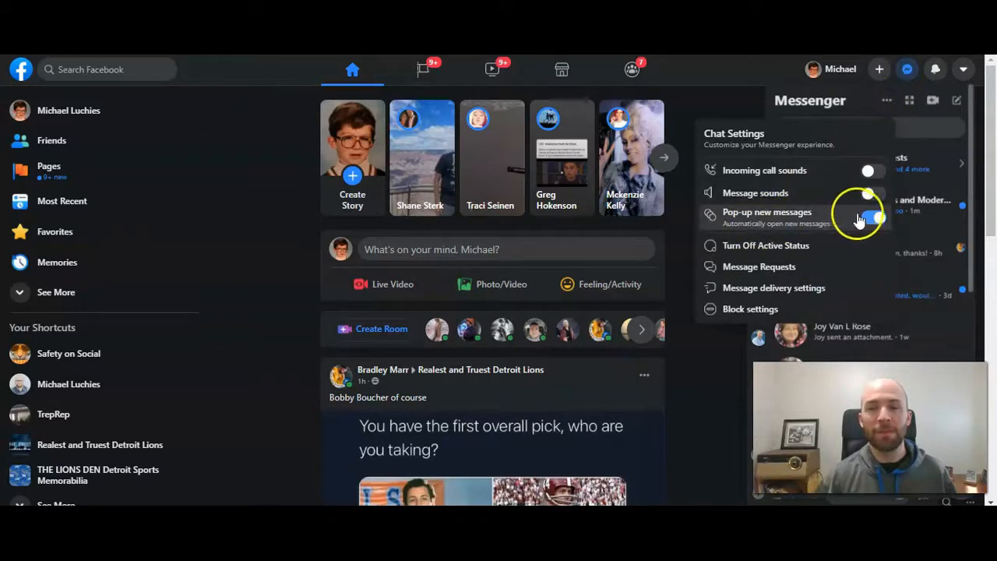
click(869, 216)
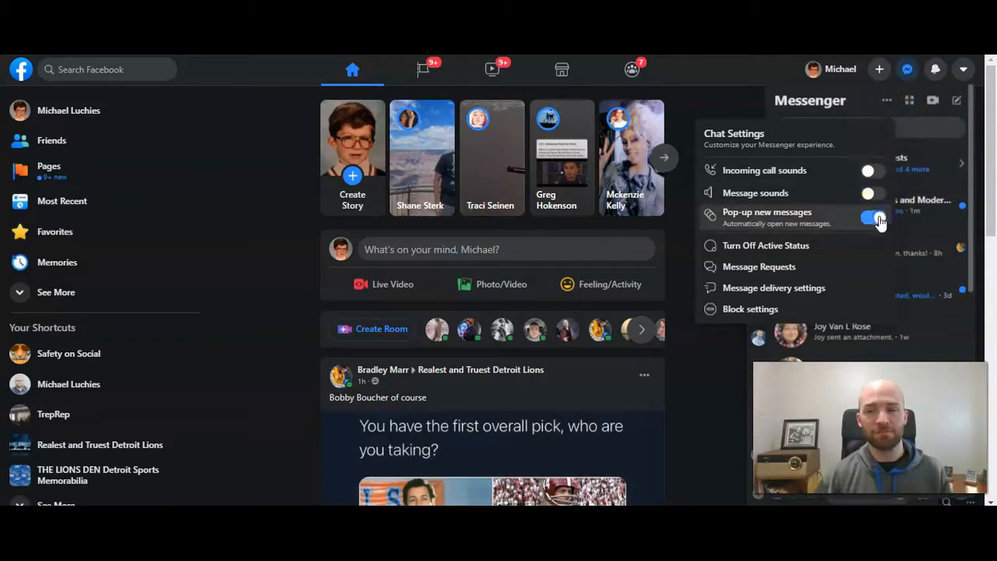
click(871, 219)
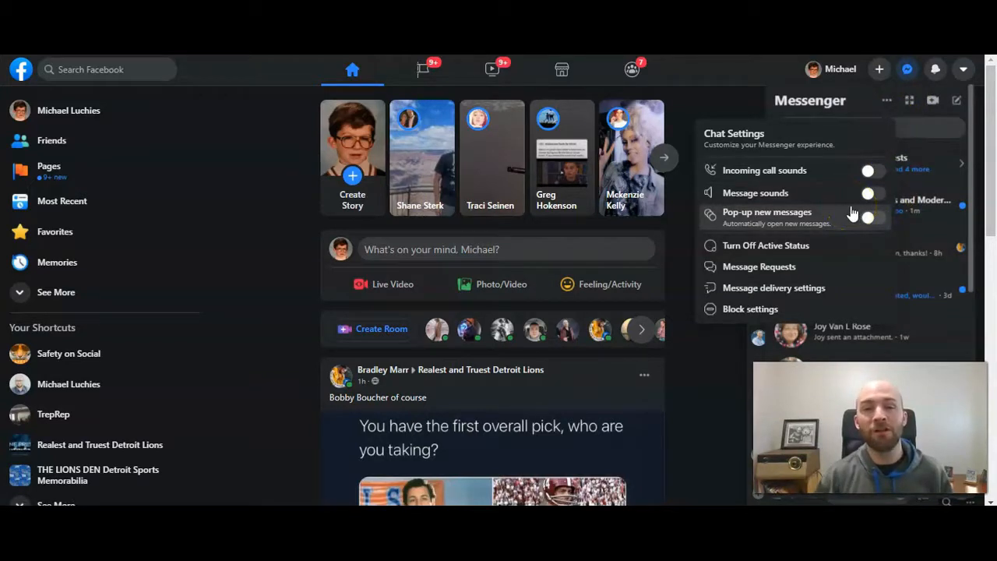